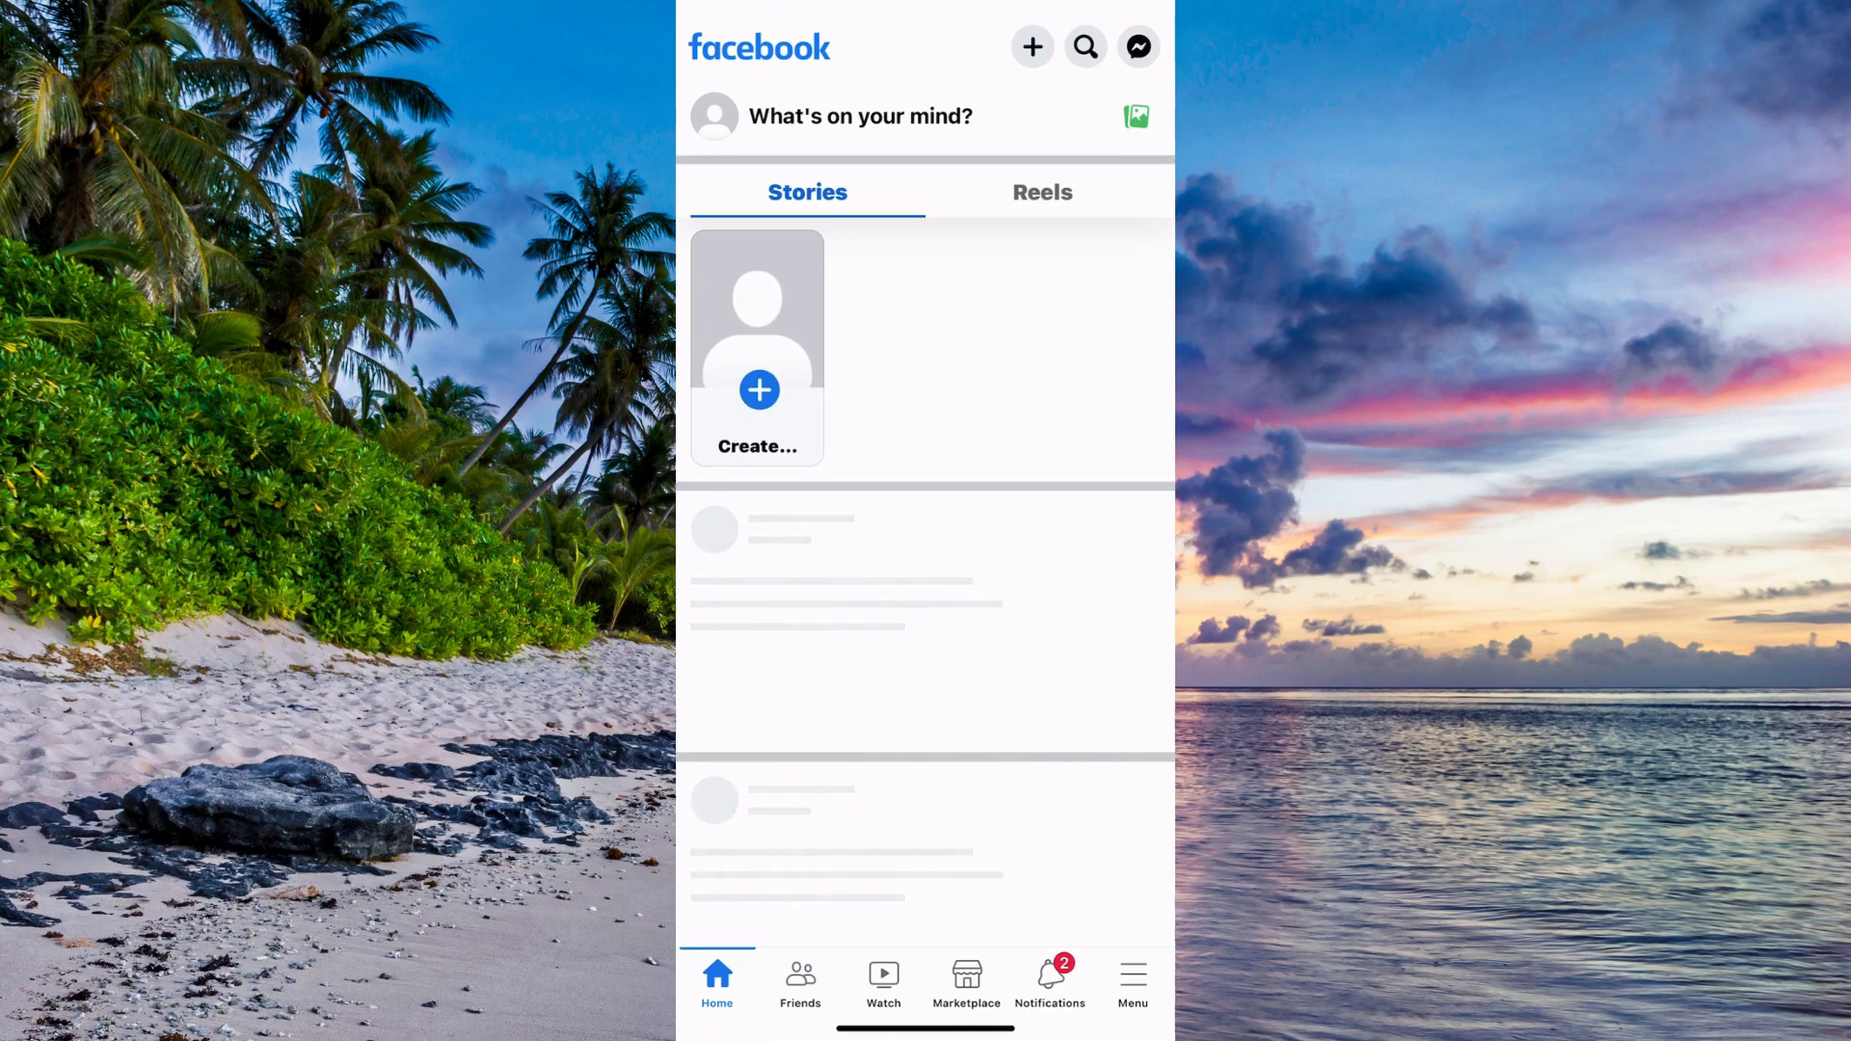
Switch from the home feed to the Facebook Menu of sections and shortcuts
{"action": "left_click", "coordinate": [1130, 979]}
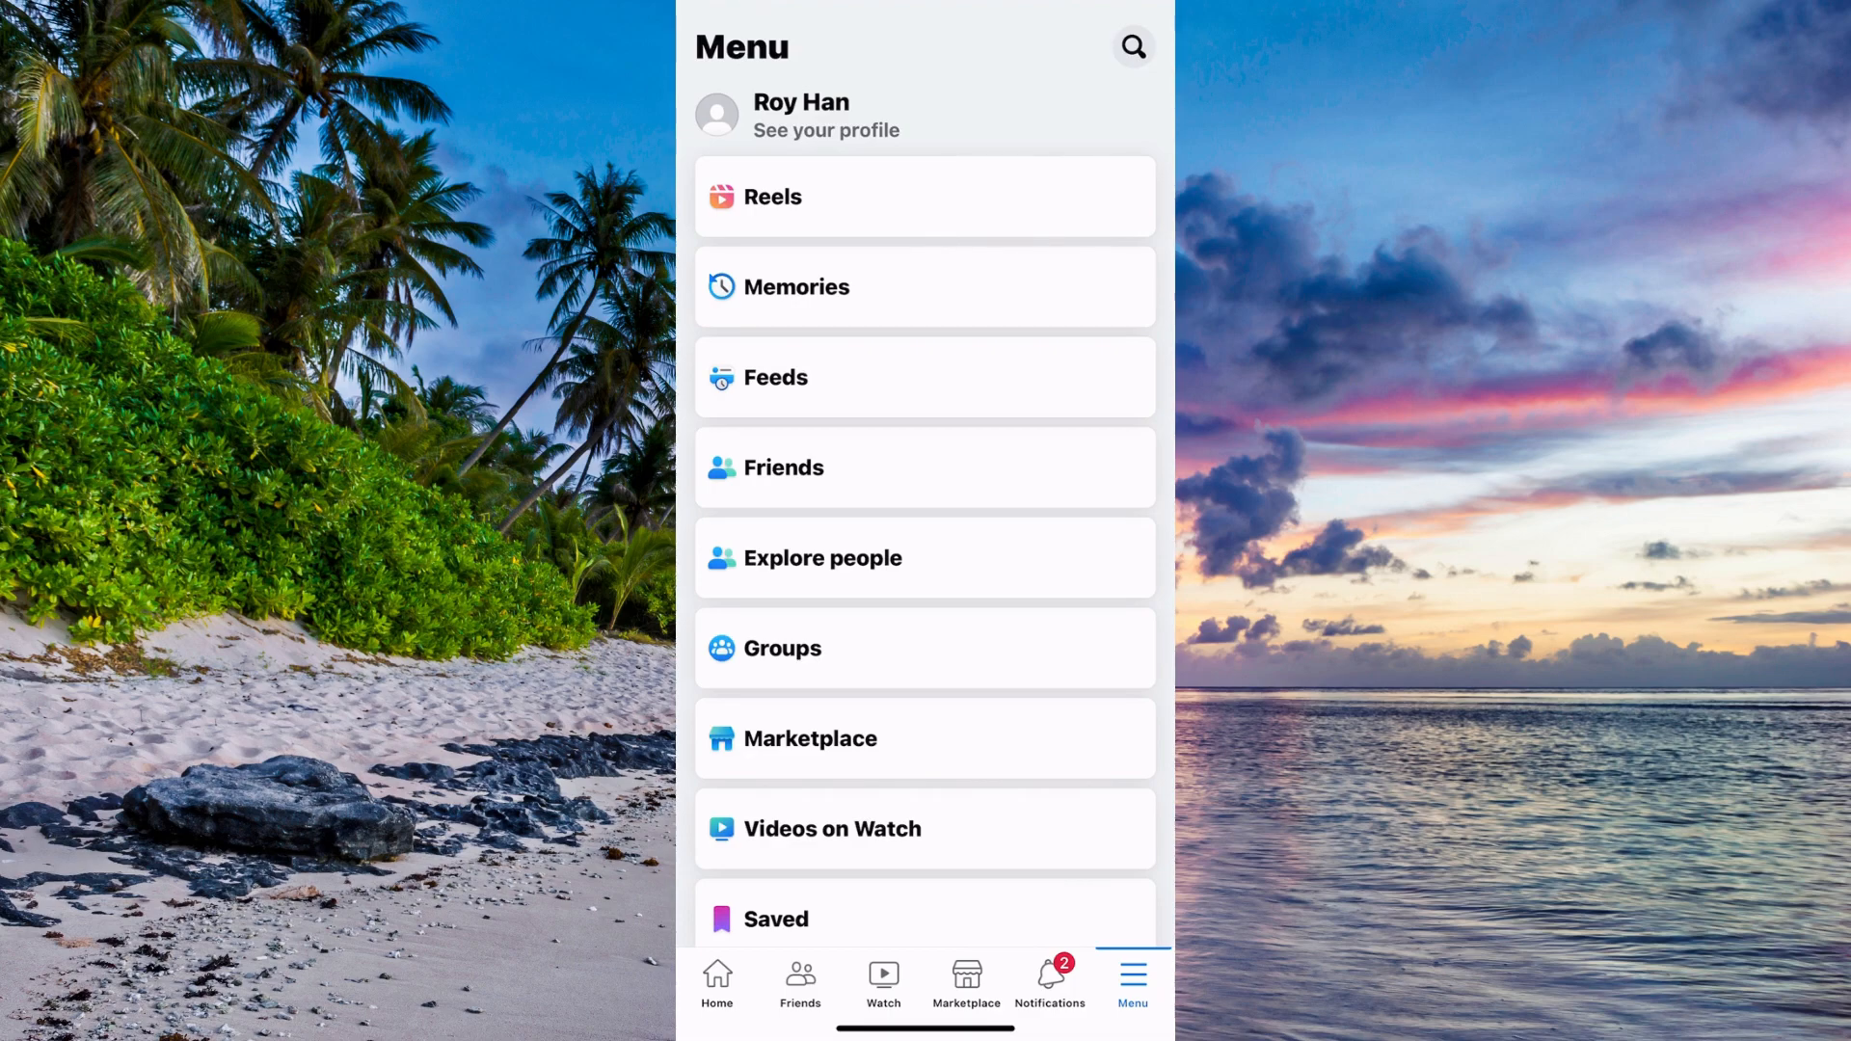
Start a Report a problem flow from Help & Support and answer the logs question
{"action": "scroll", "scroll_direction": "down", "scroll_amount": 3}
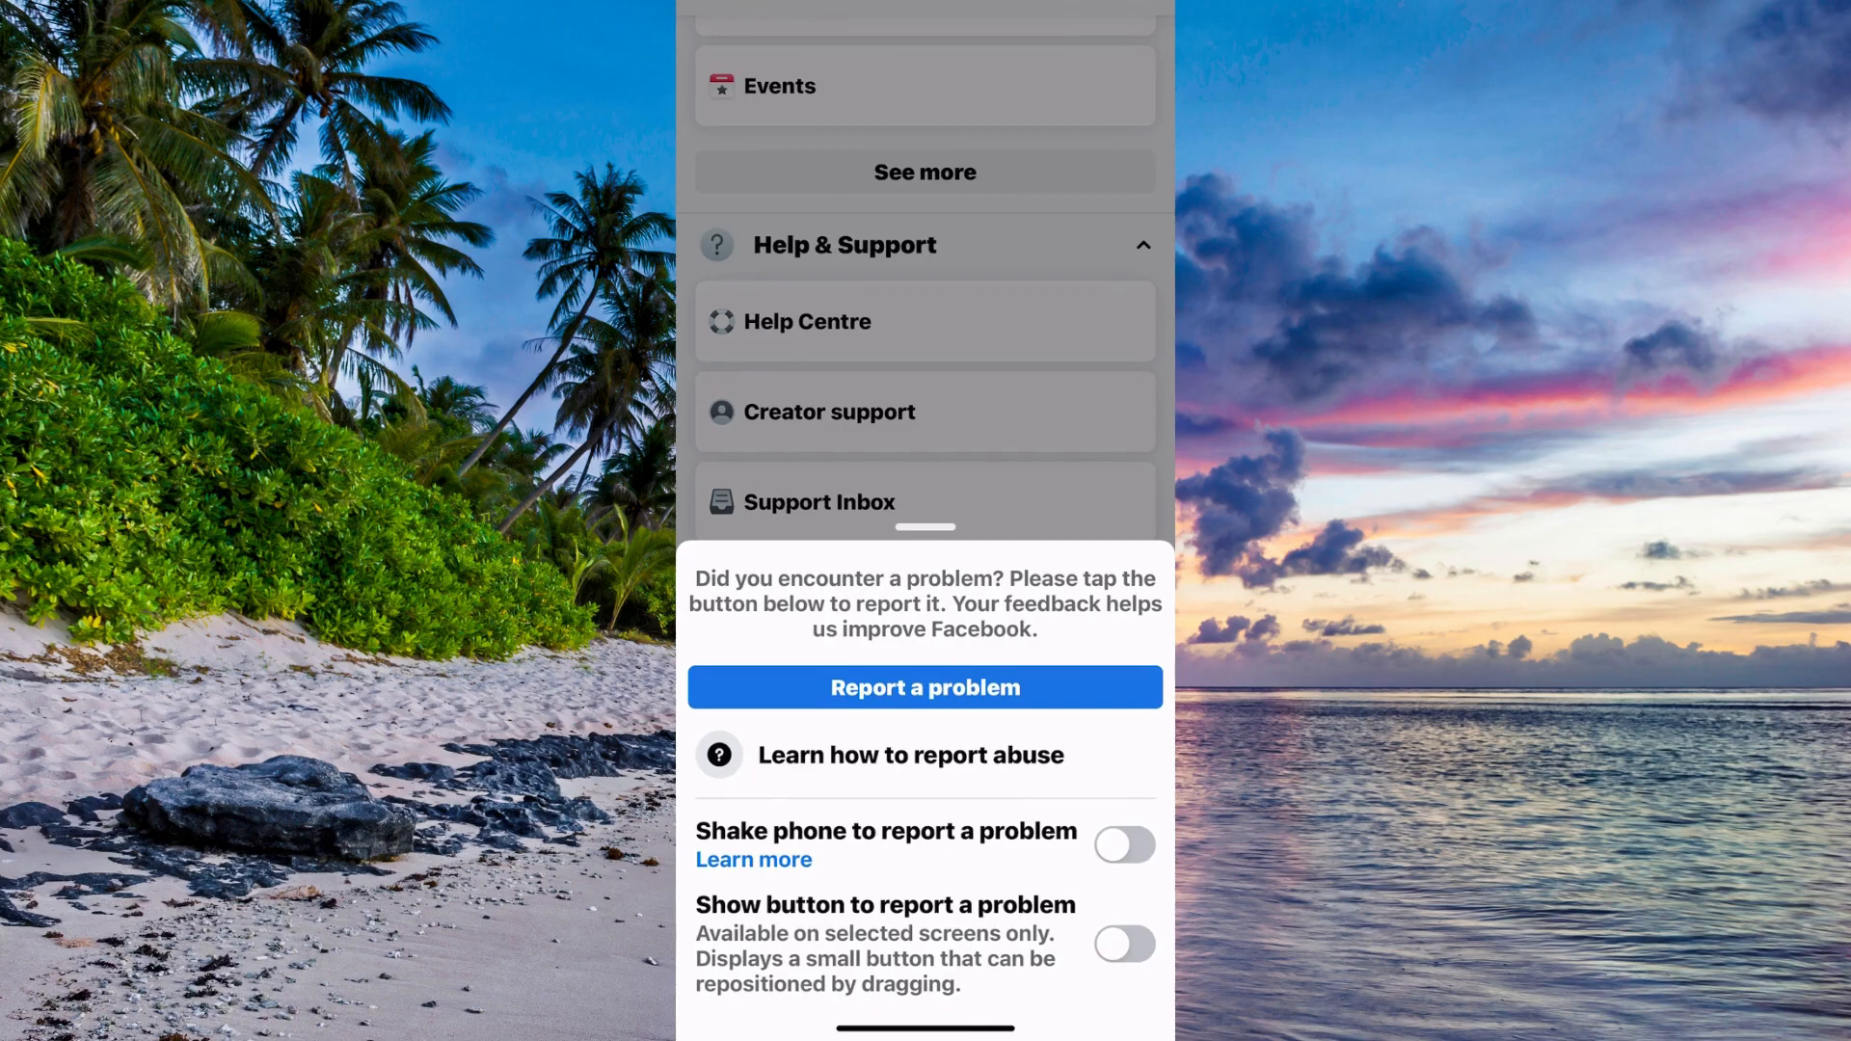
{"action": "left_click", "coordinate": [924, 688]}
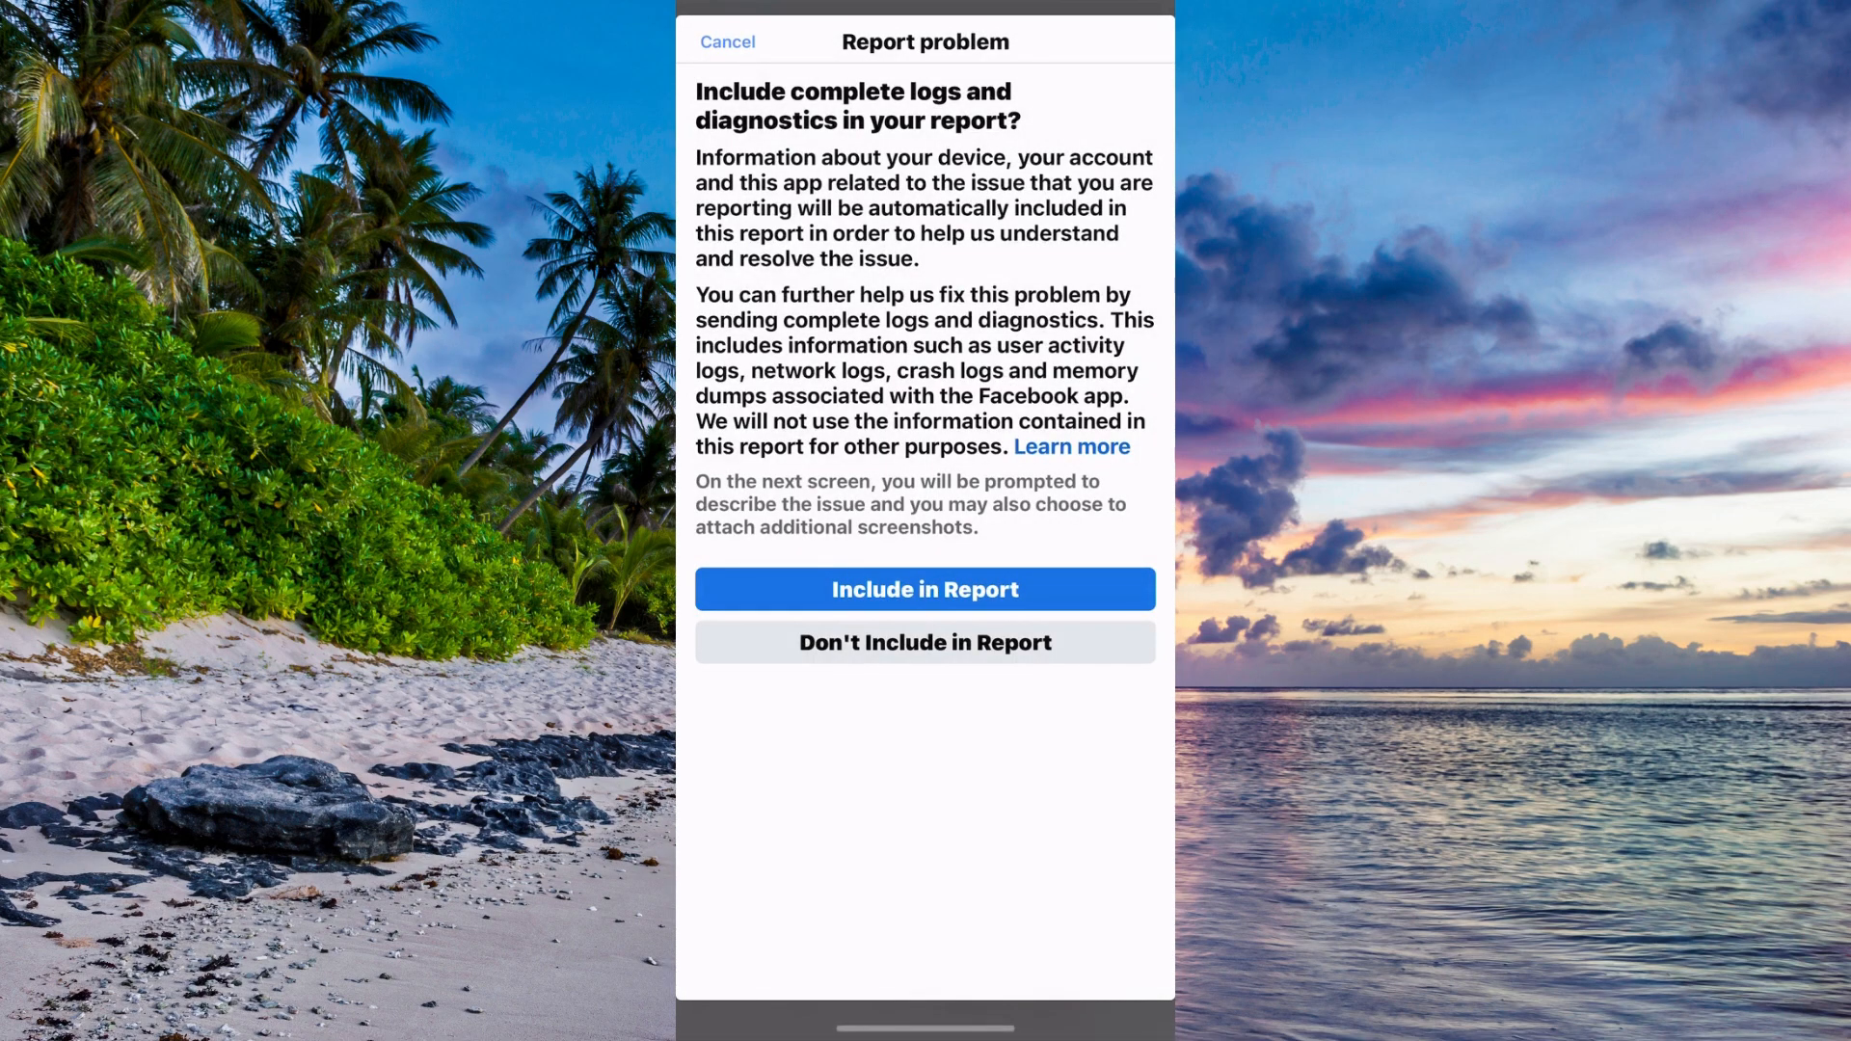
{"action": "left_click", "coordinate": [925, 589]}
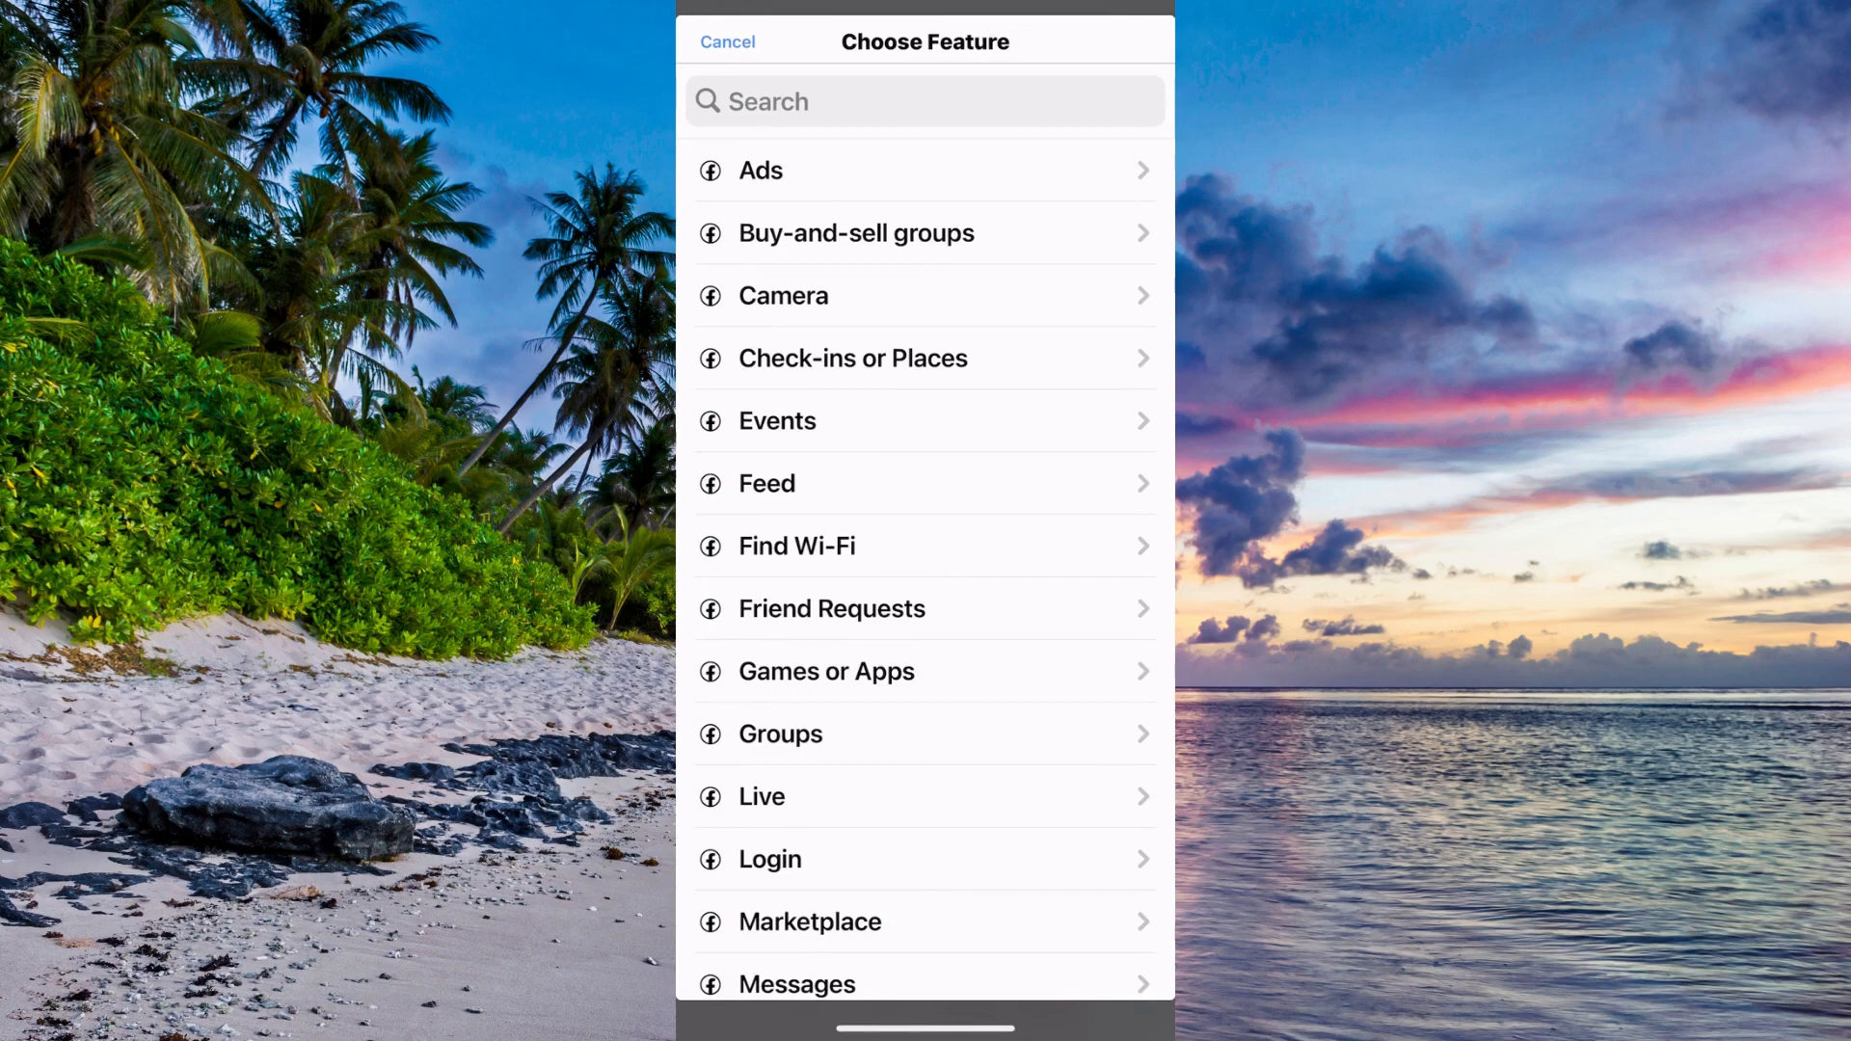
Scroll through the Choose Feature list to find the affected feature
{"action": "scroll", "scroll_direction": "down", "scroll_amount": 3}
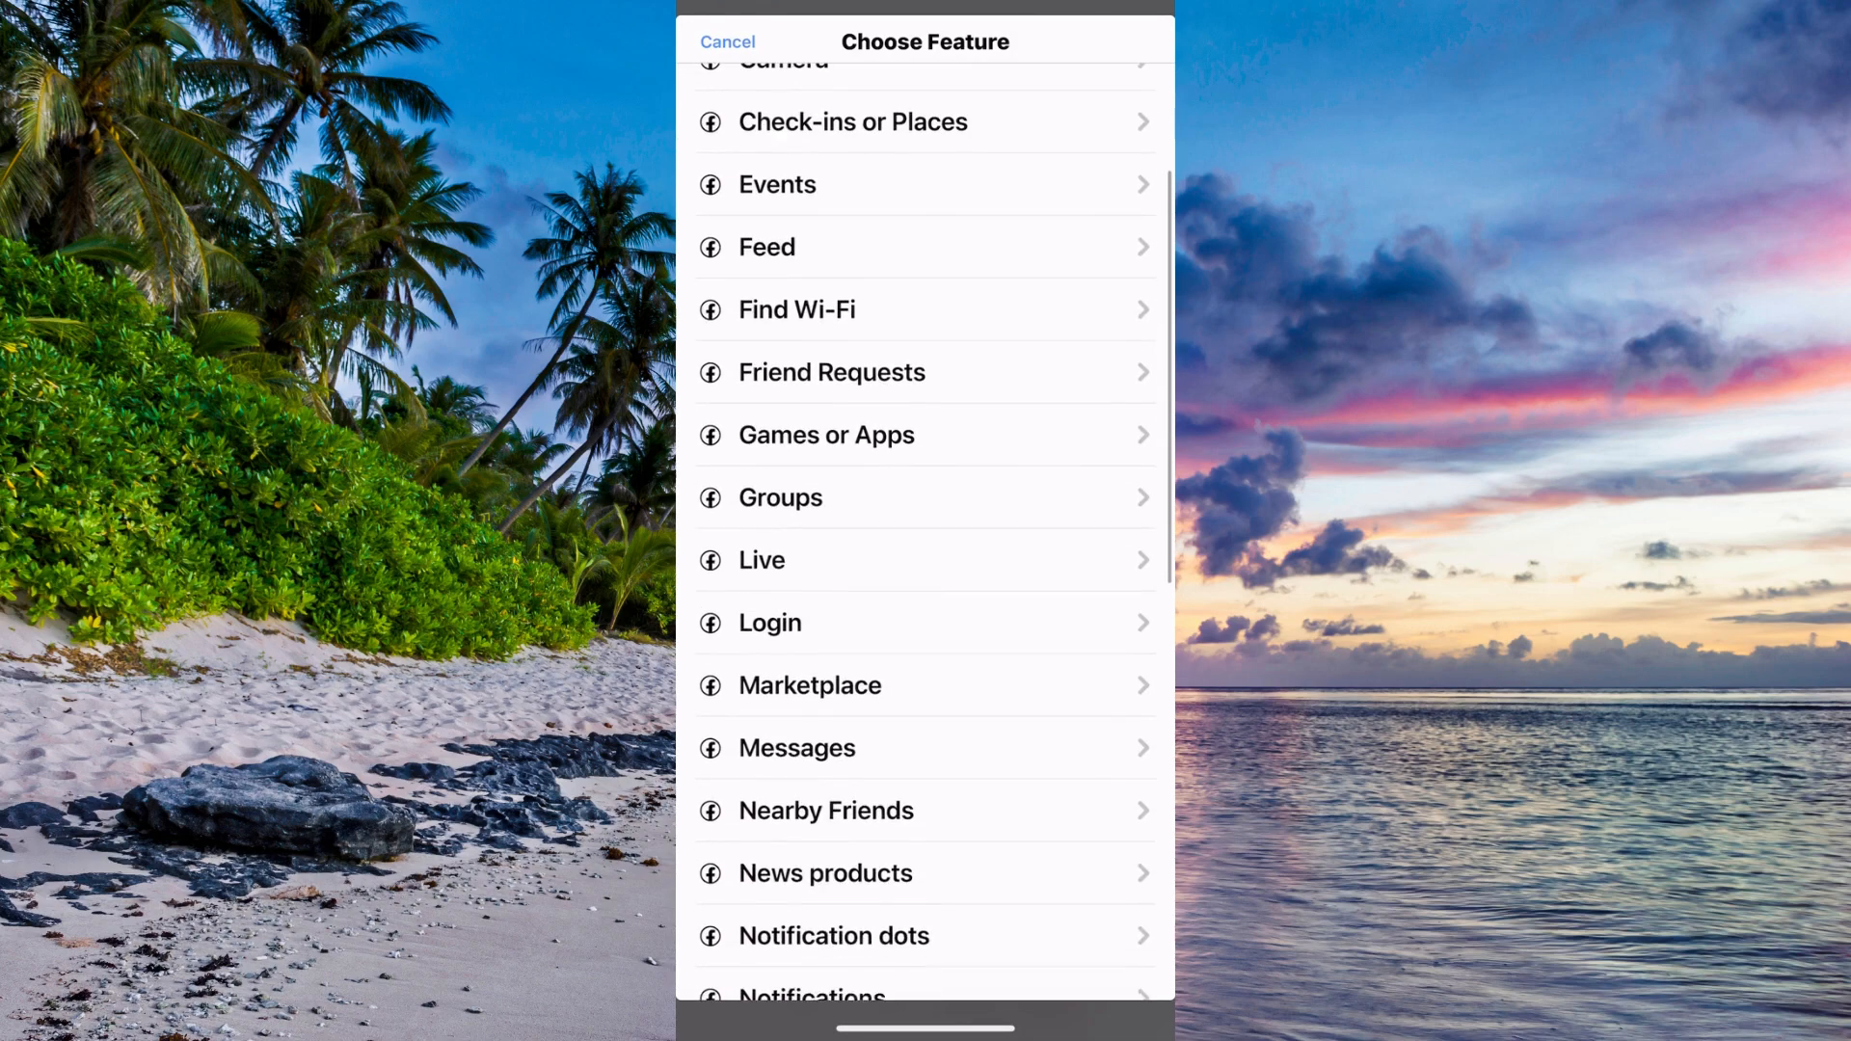
{"action": "scroll", "scroll_direction": "down", "scroll_amount": 3}
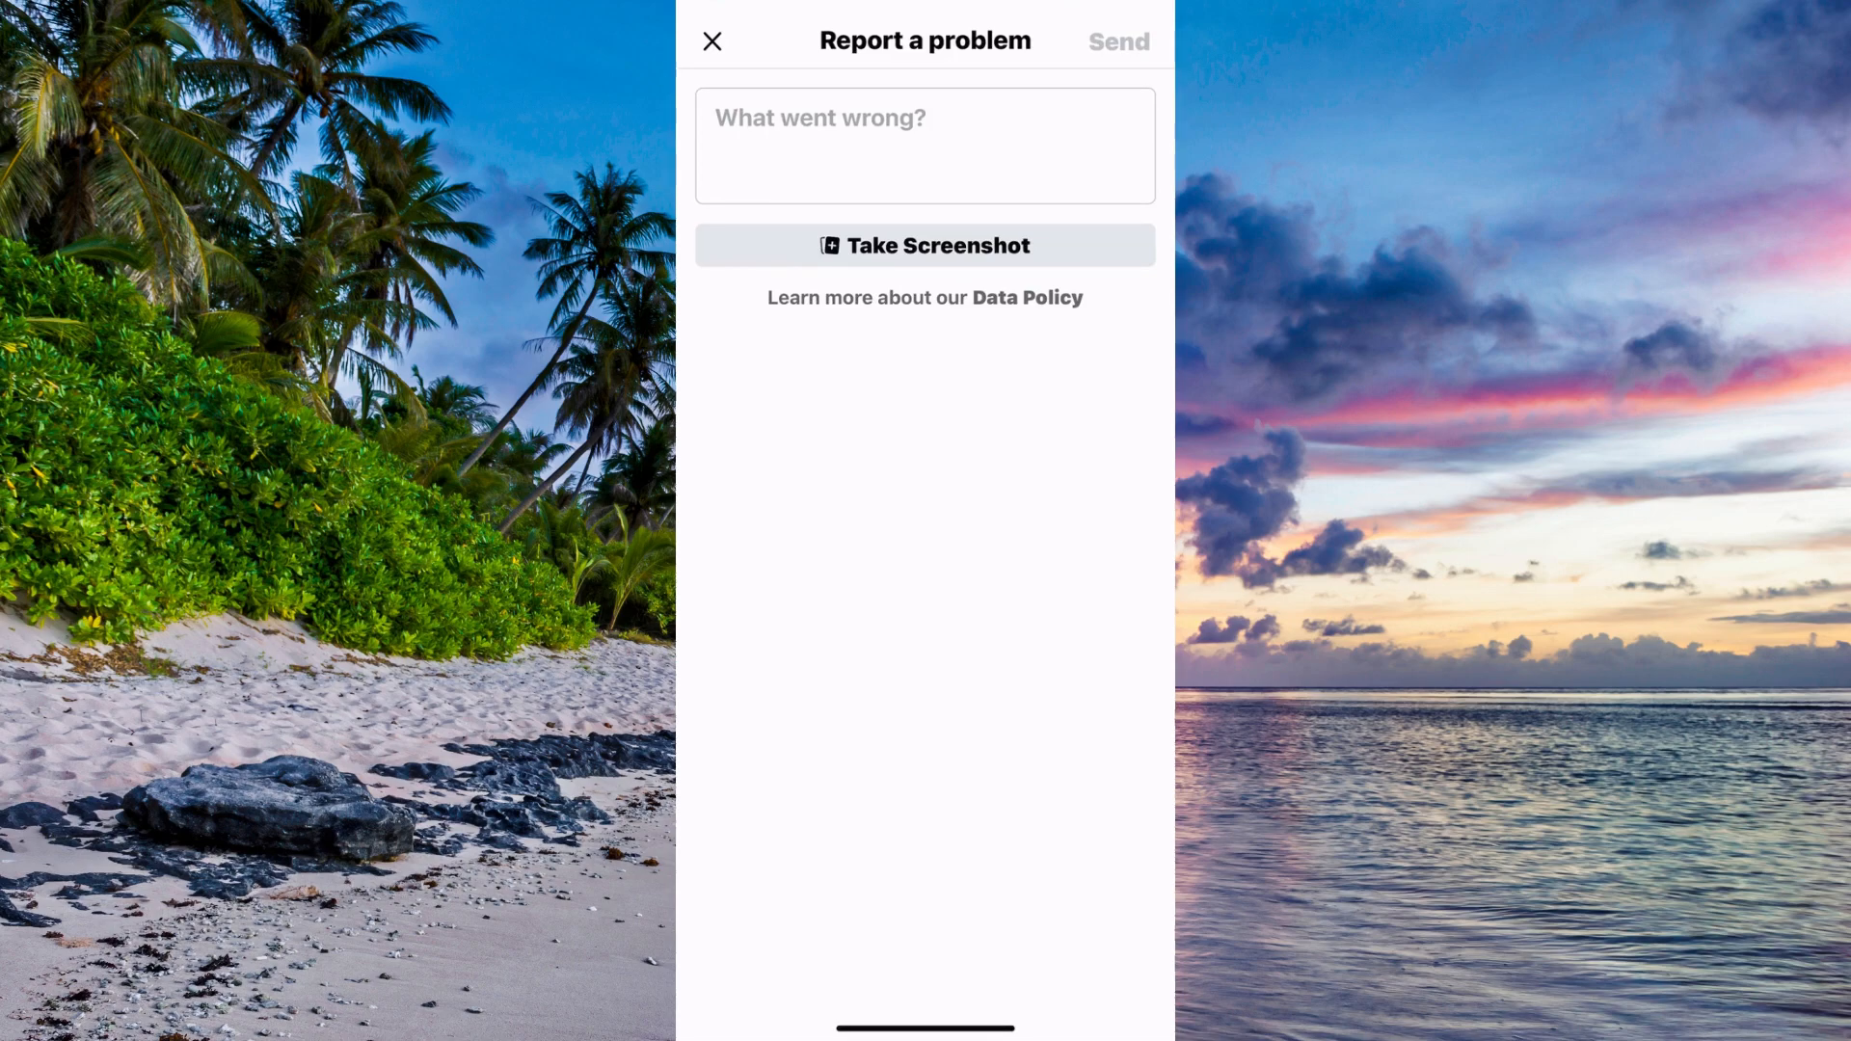
Type 'I am missing… face… this fea…' into the 'What went wrong?' field
{"action": "left_click", "coordinate": [924, 146]}
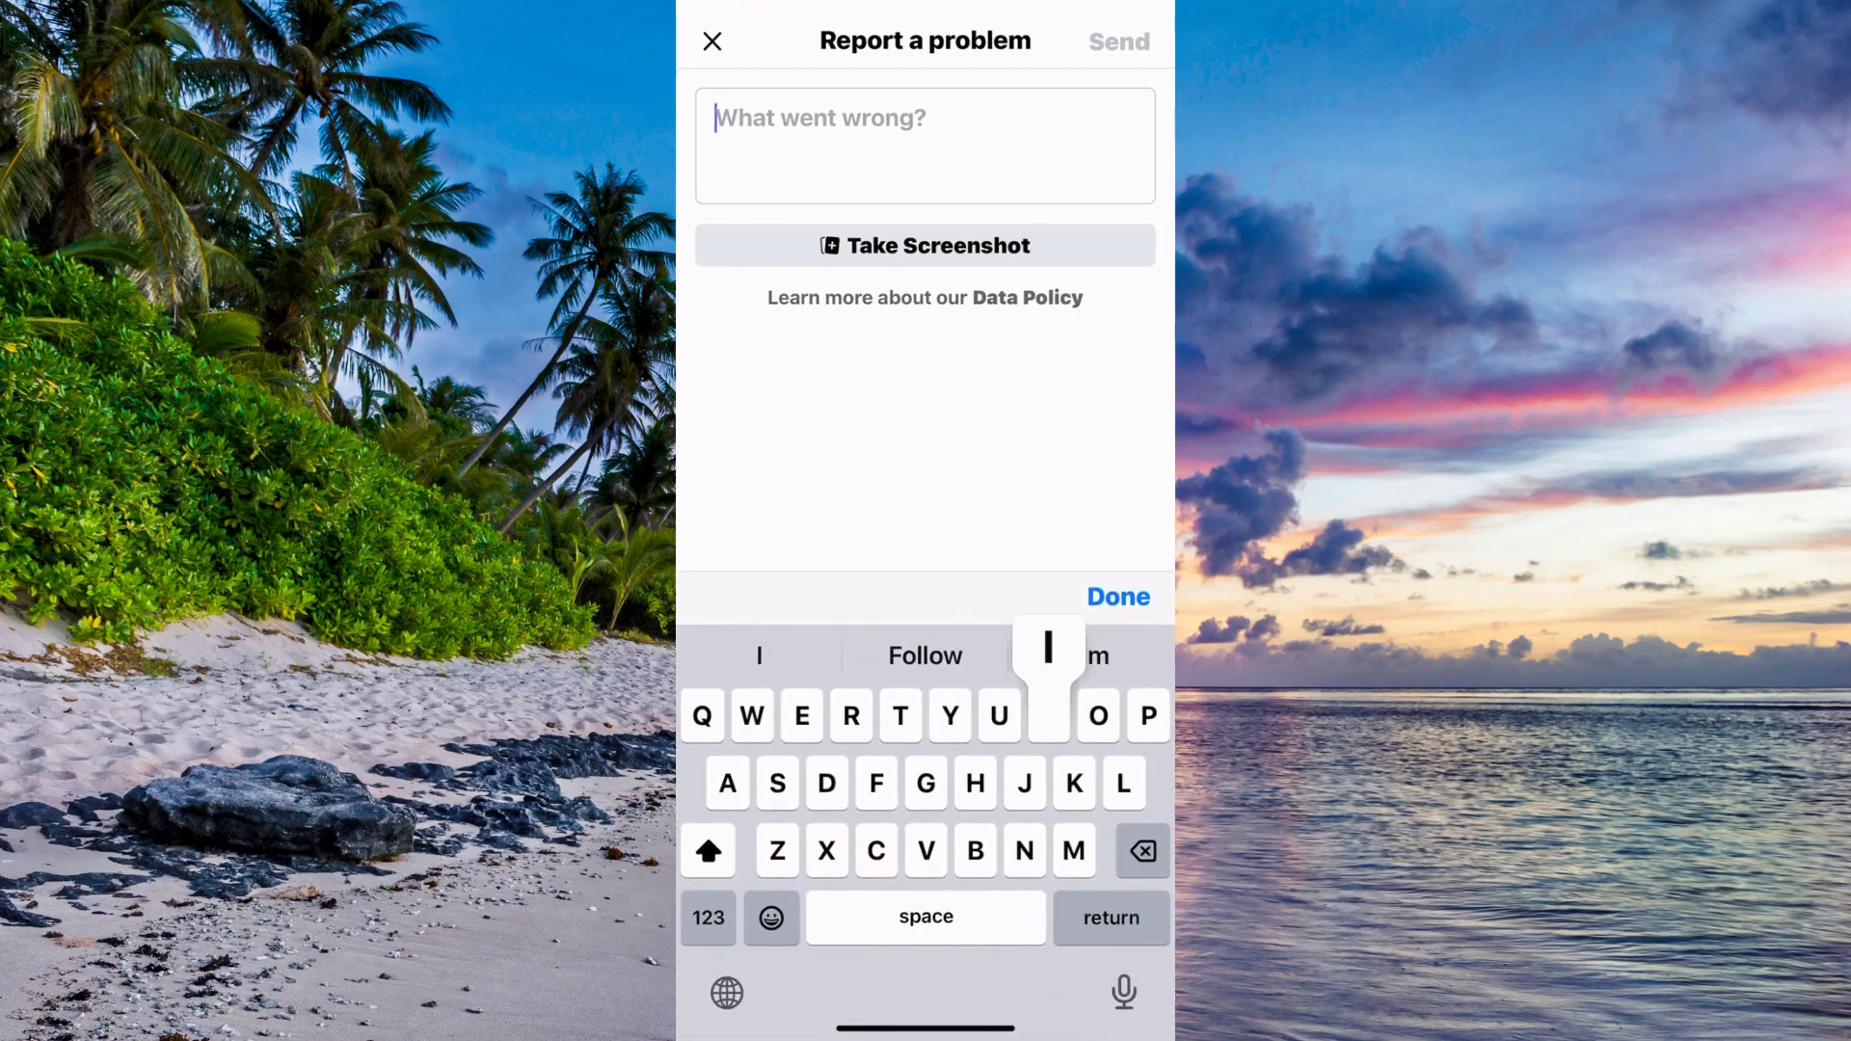
{"action": "type", "text": "I am missing the lock option on my fave co"}
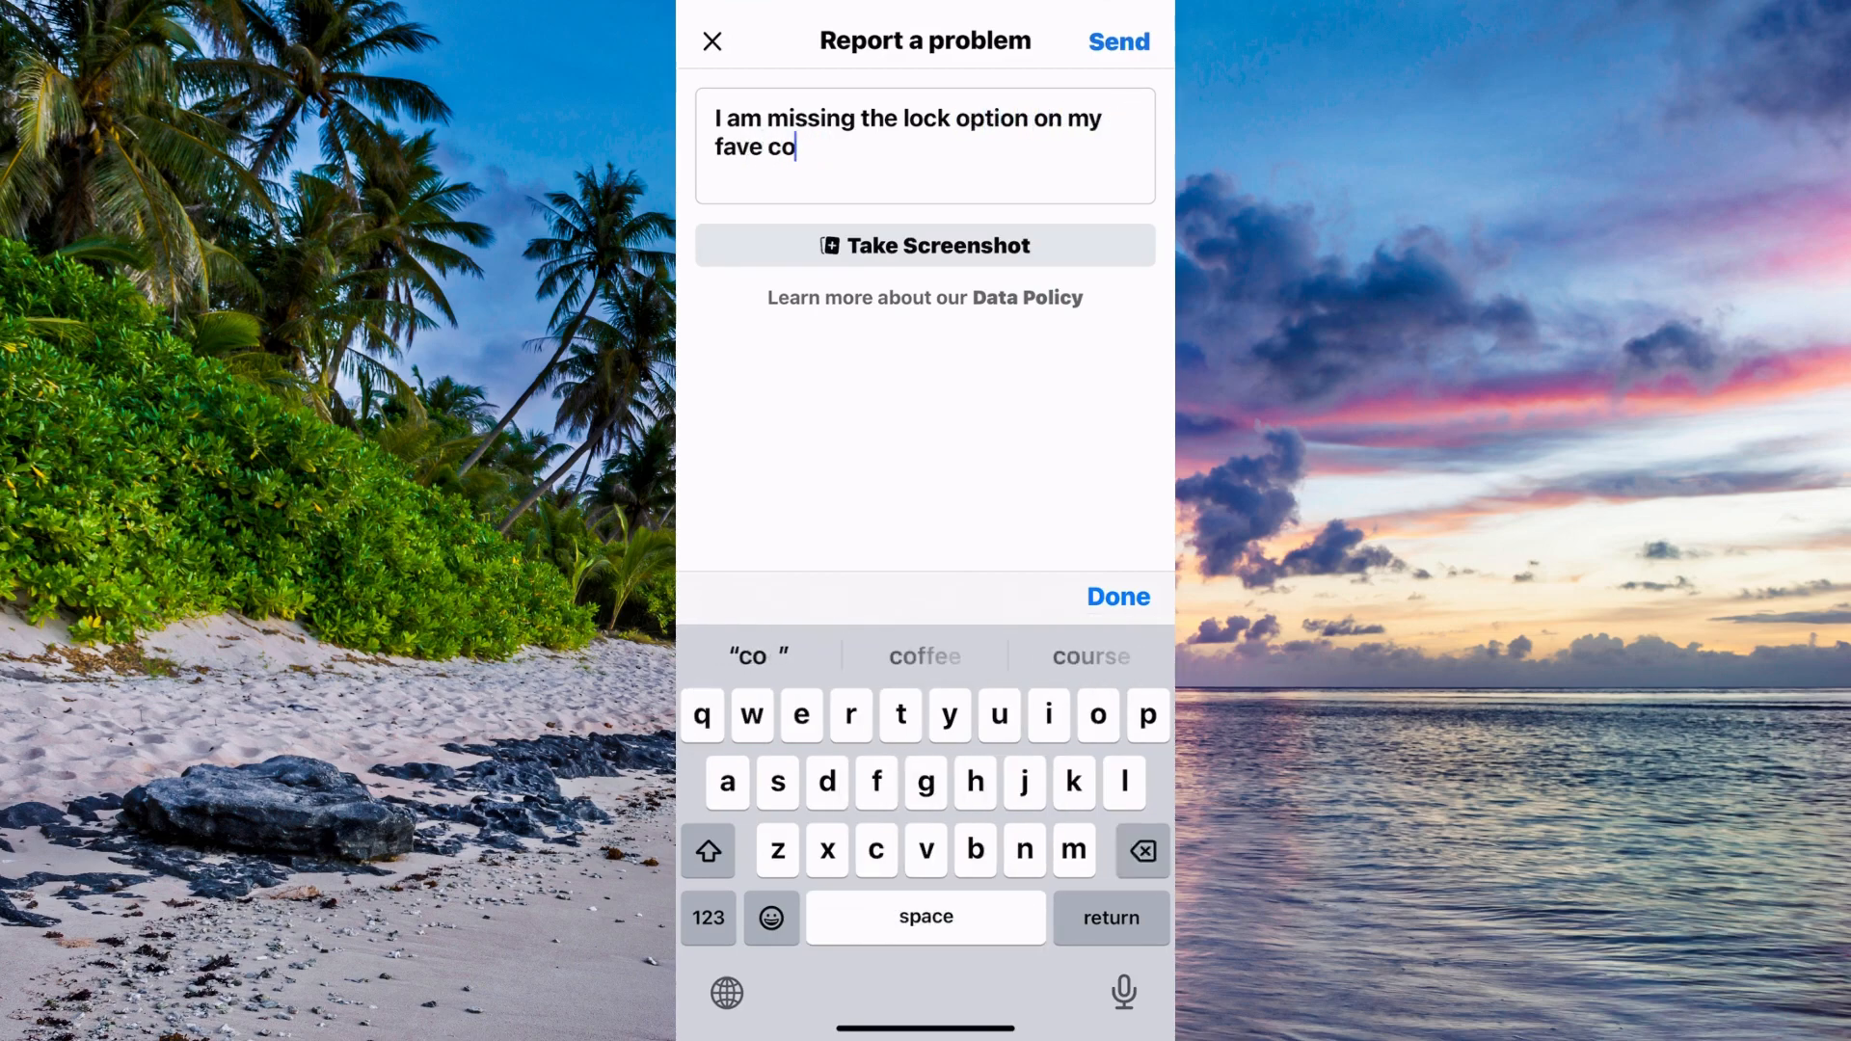
{"action": "type", "text": "face"}
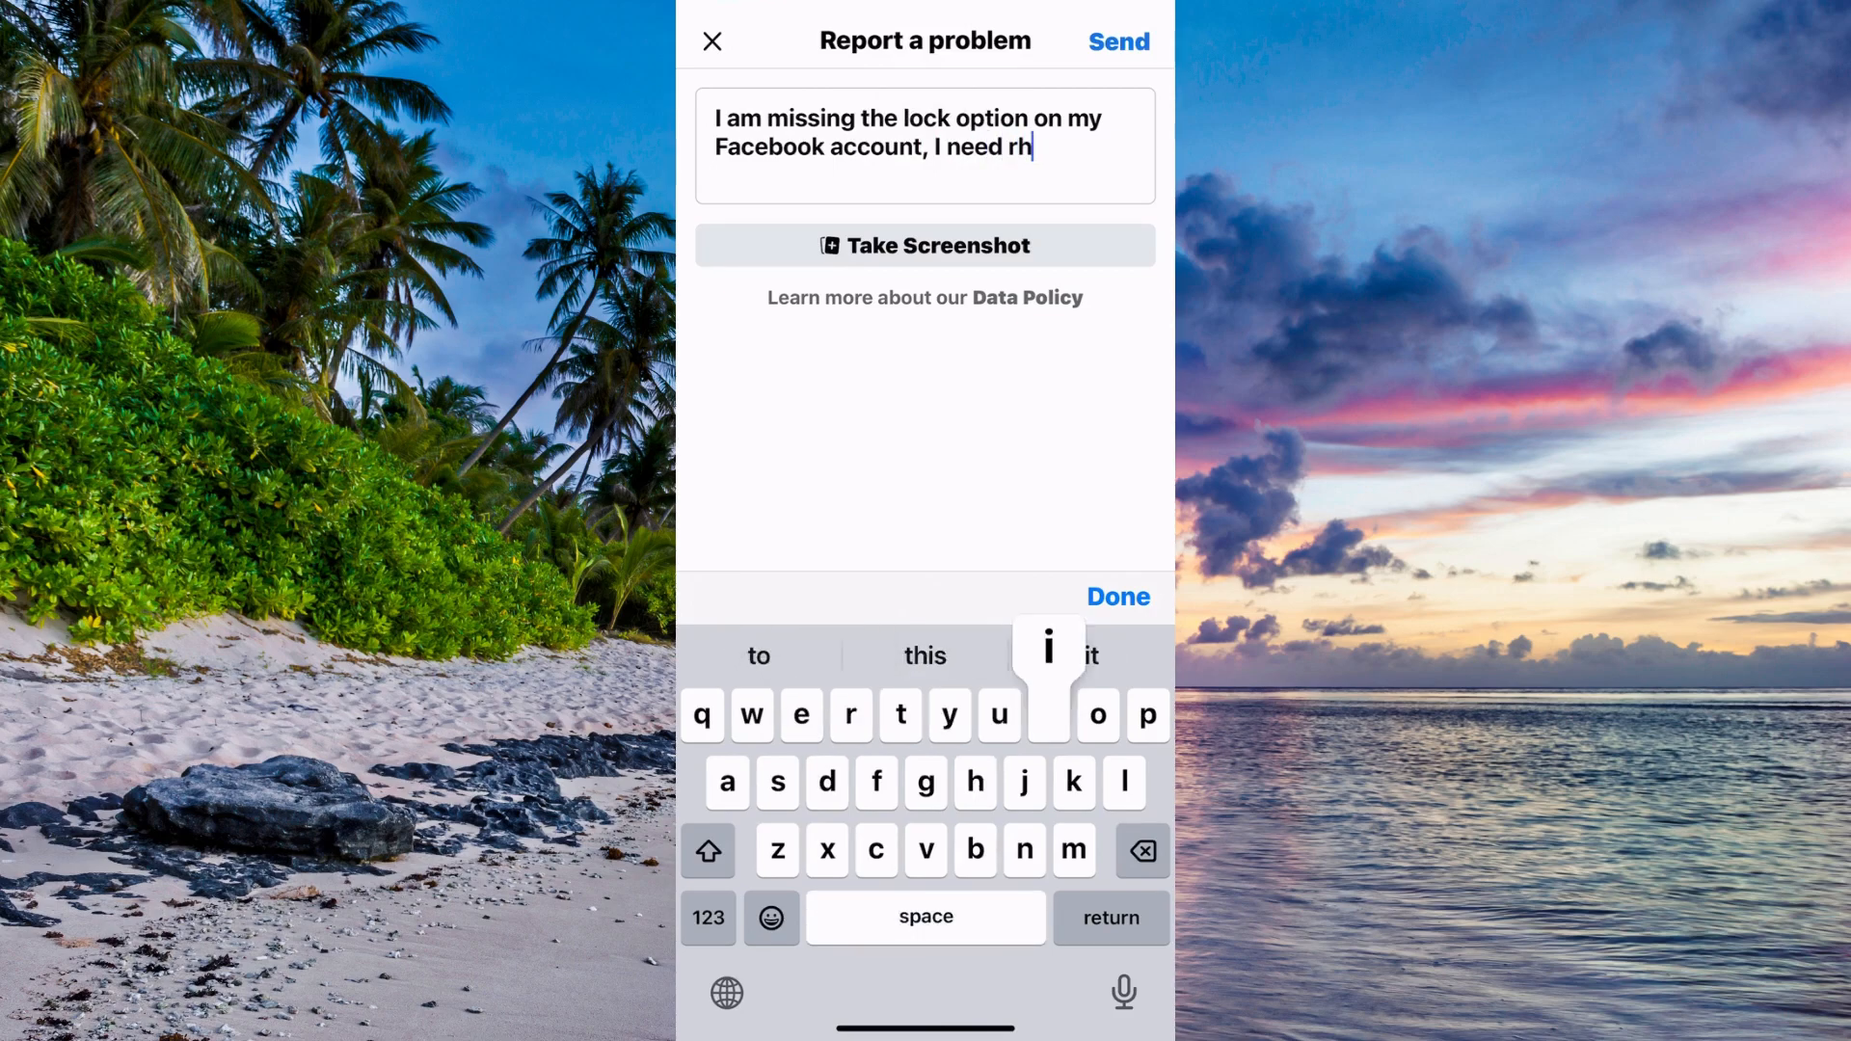
{"action": "type", "text": "this fea"}
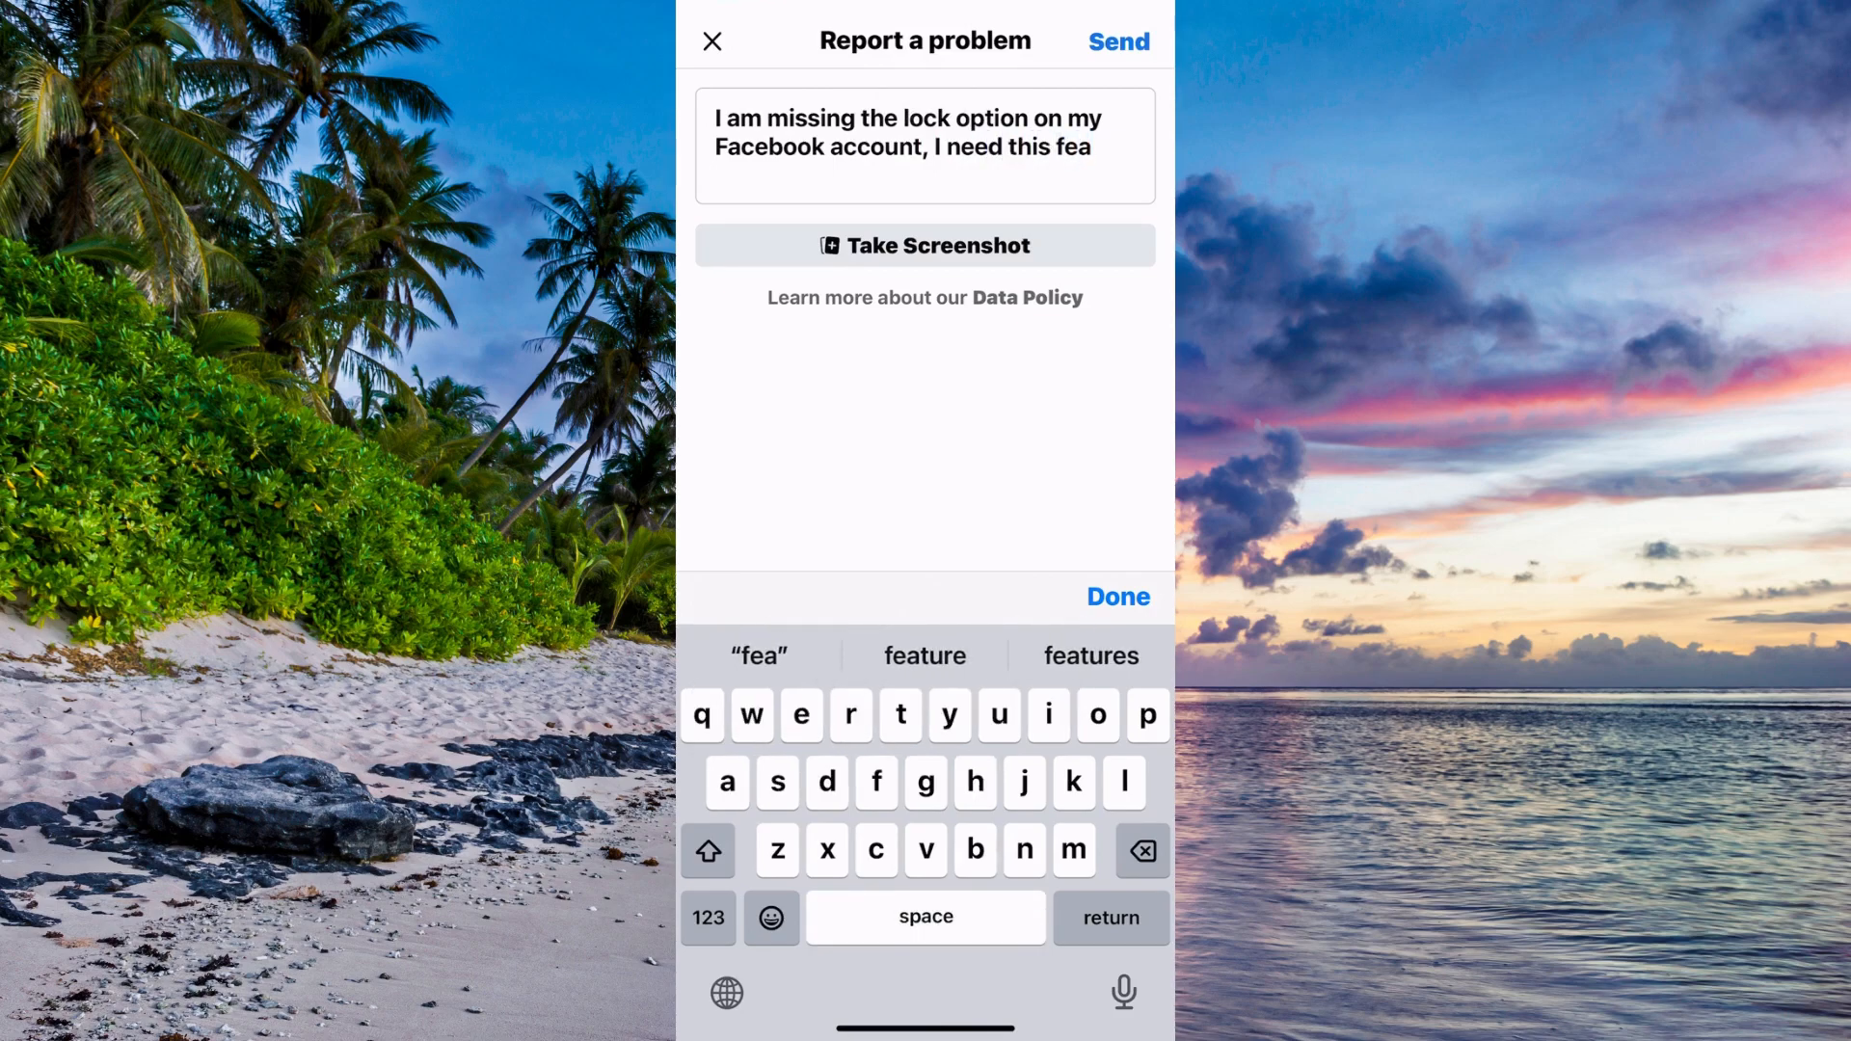